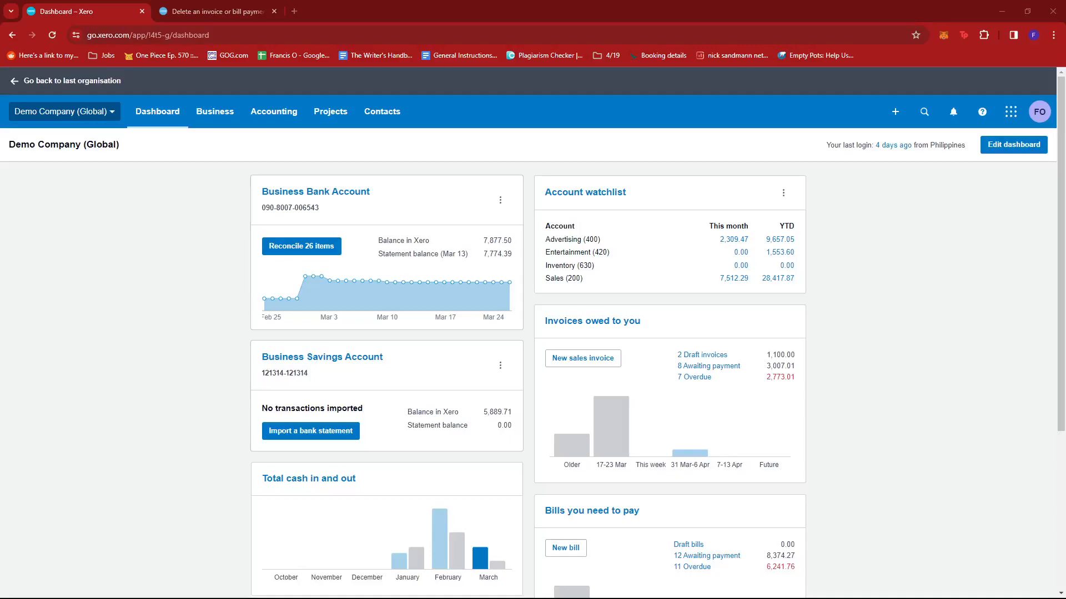
pyautogui.moveTo(710, 311)
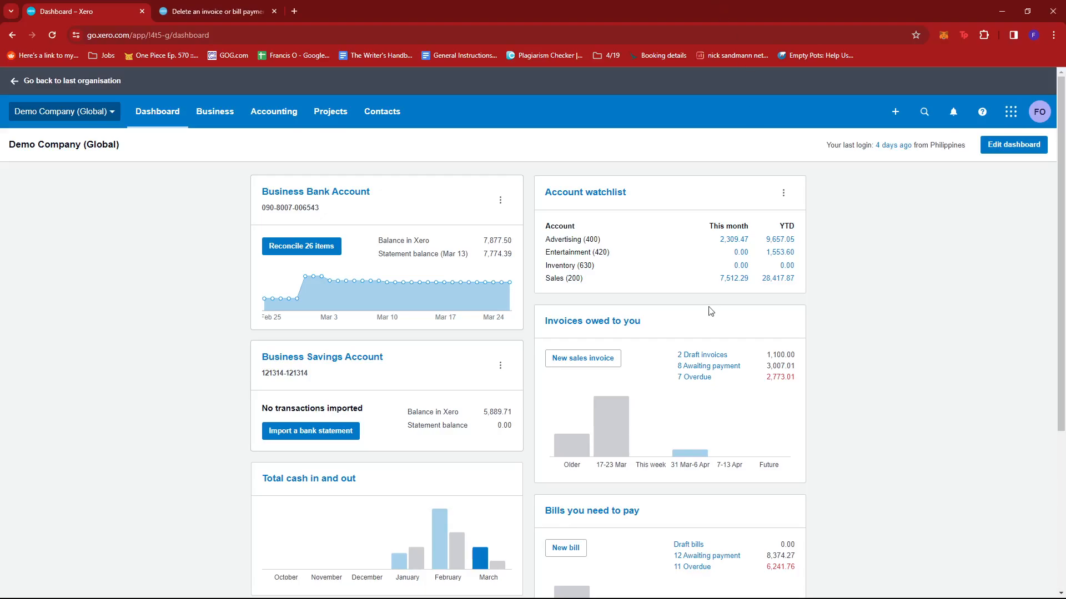
pyautogui.moveTo(739, 326)
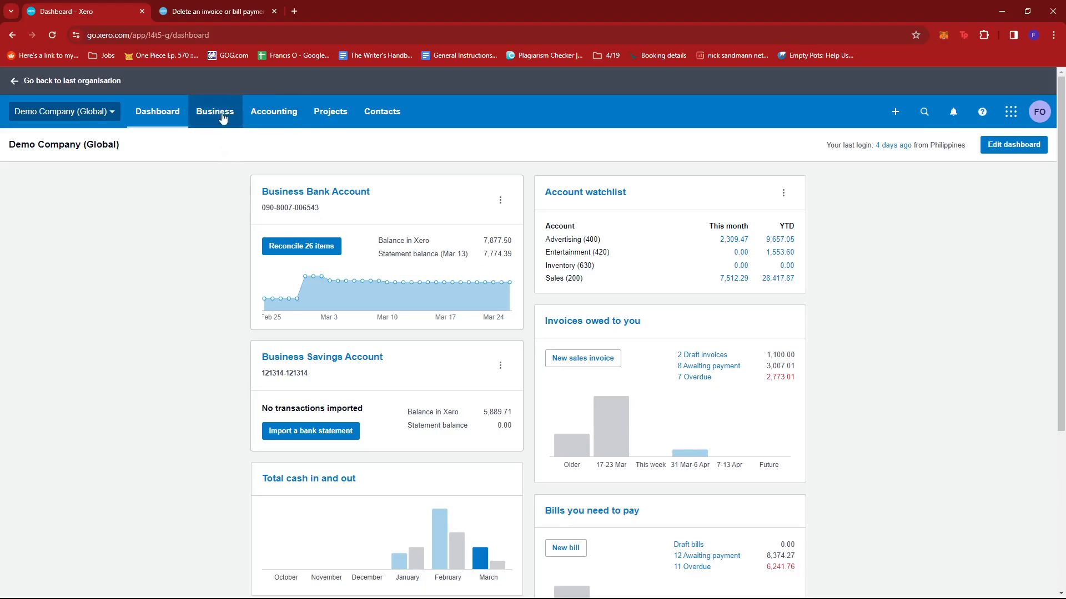
# - Go to the Bills to pay list from the Business menu, showing all 35 bills
pyautogui.click(214, 111)
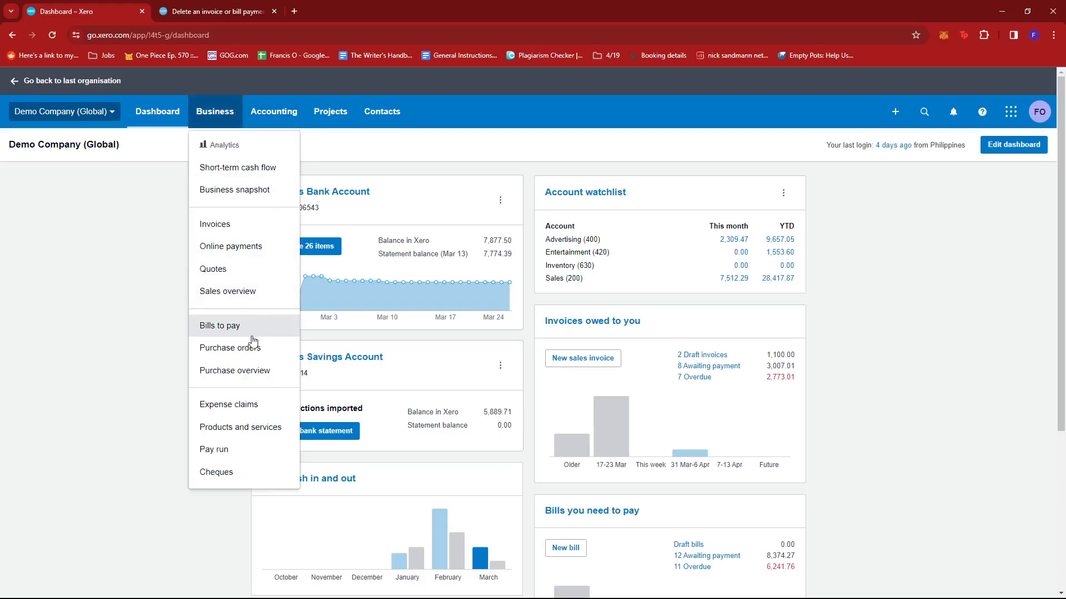
pyautogui.click(219, 325)
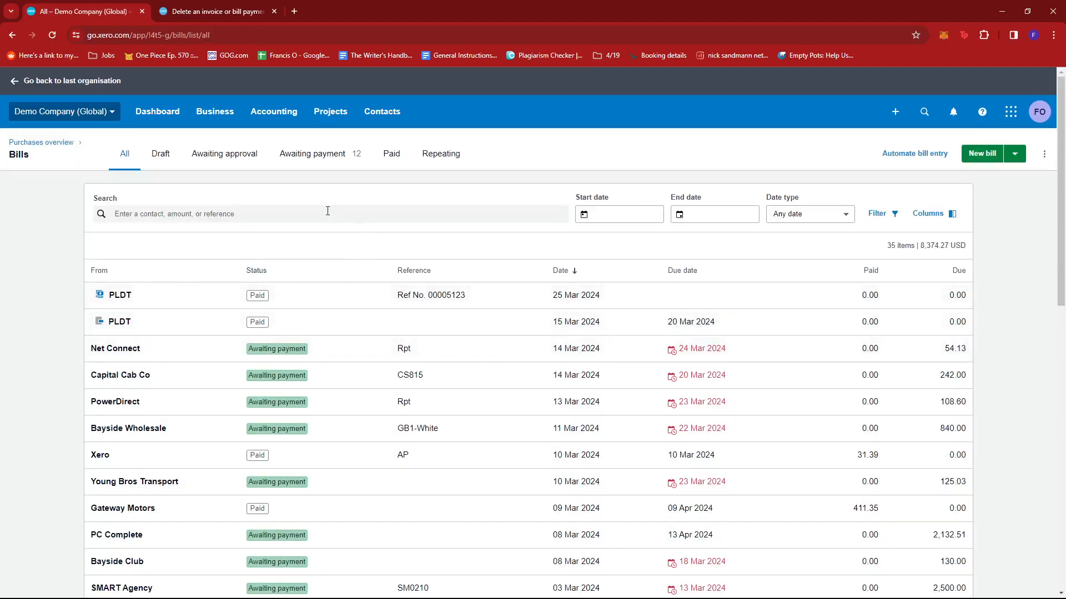
pyautogui.moveTo(313, 153)
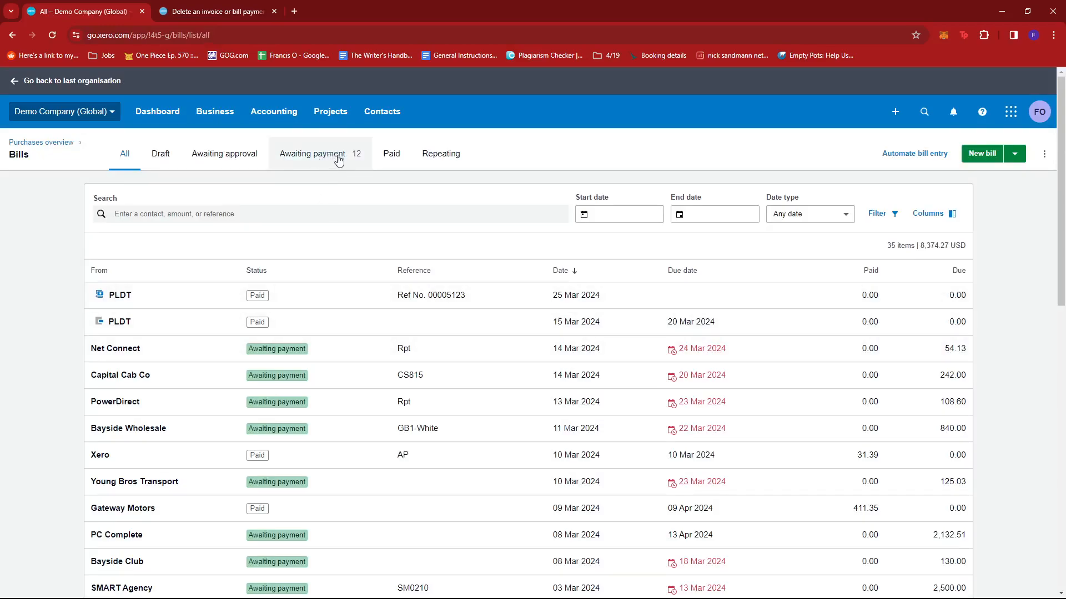
# - Filter to the 23 paid bills and bring up the Gateway Motors 411.35 bill
pyautogui.click(390, 154)
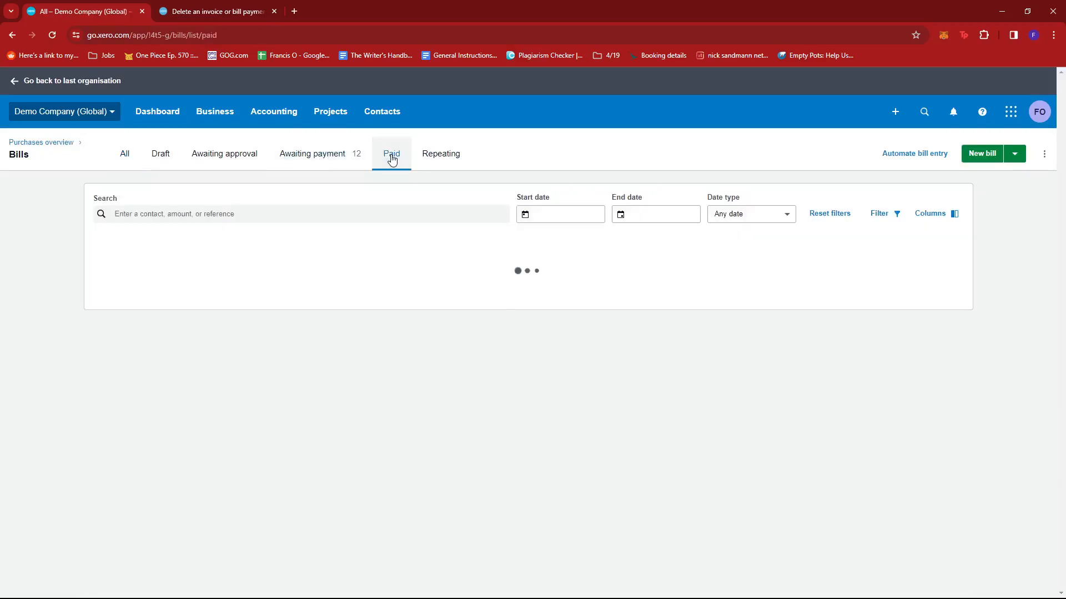
pyautogui.click(390, 153)
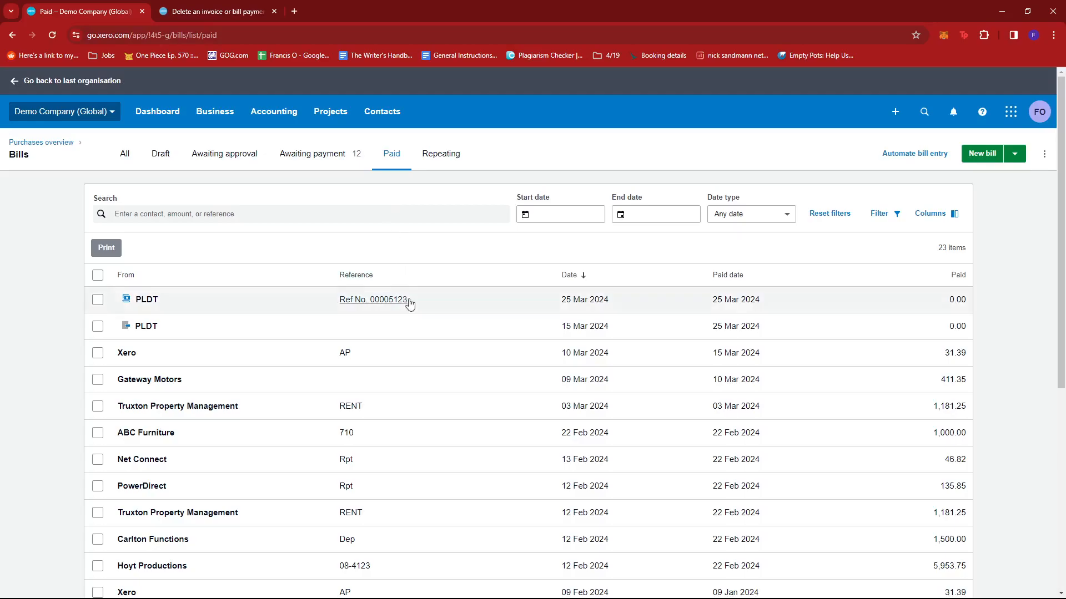
pyautogui.scroll(-3)
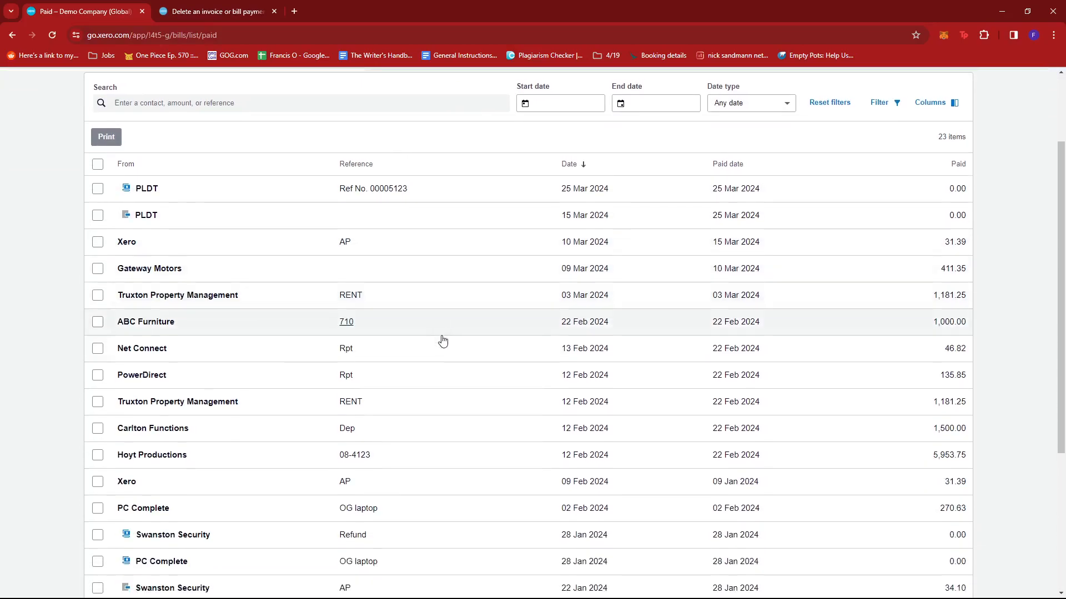
pyautogui.scroll(-3)
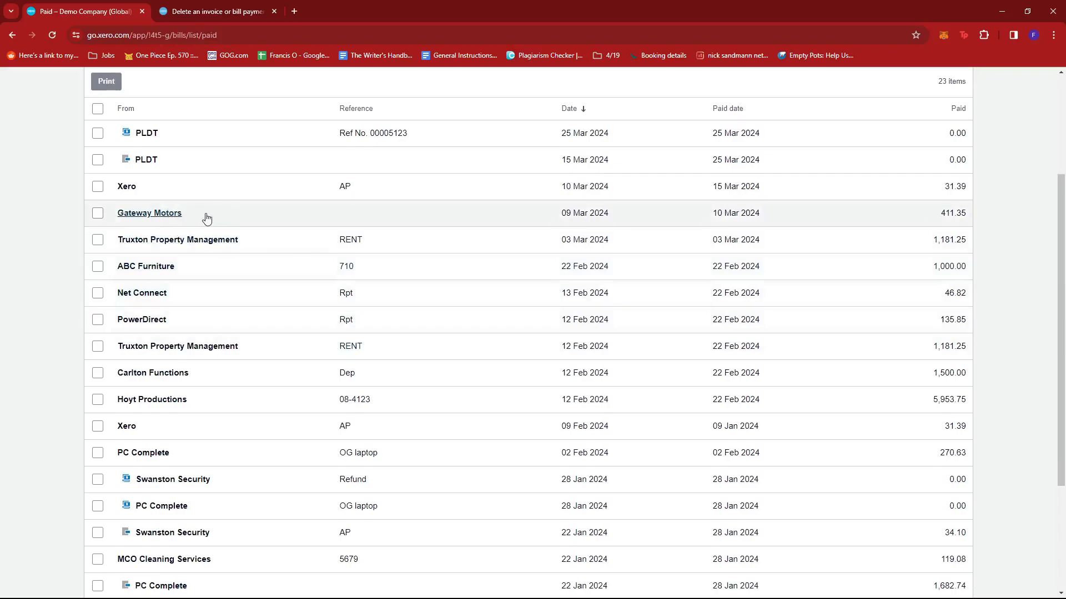
pyautogui.click(149, 213)
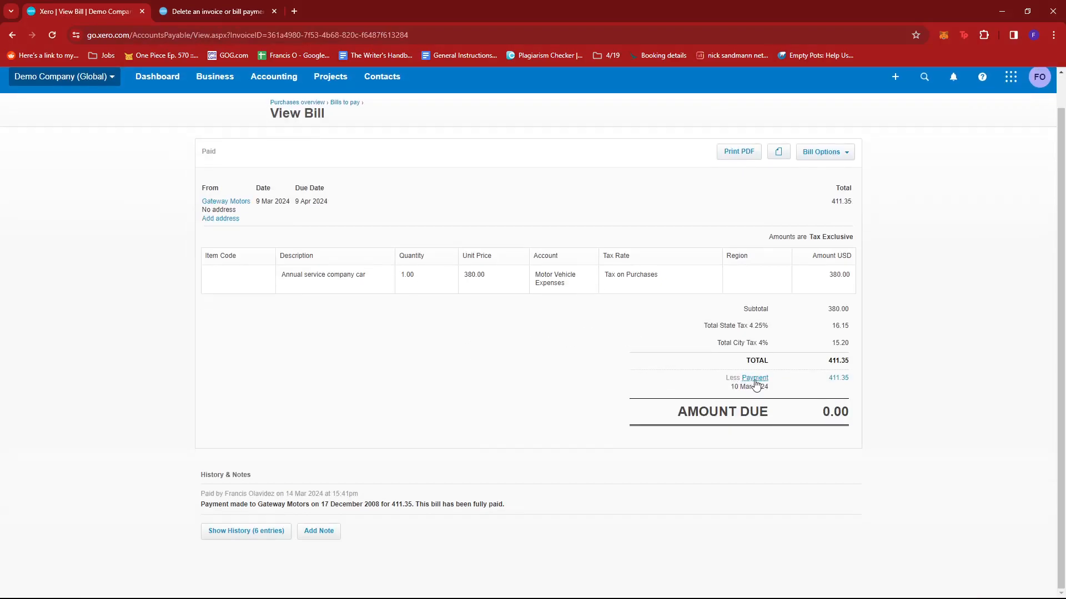
# - Remove the 411.35 payment from the Gateway Motors bill via Remove & Redo
pyautogui.click(754, 377)
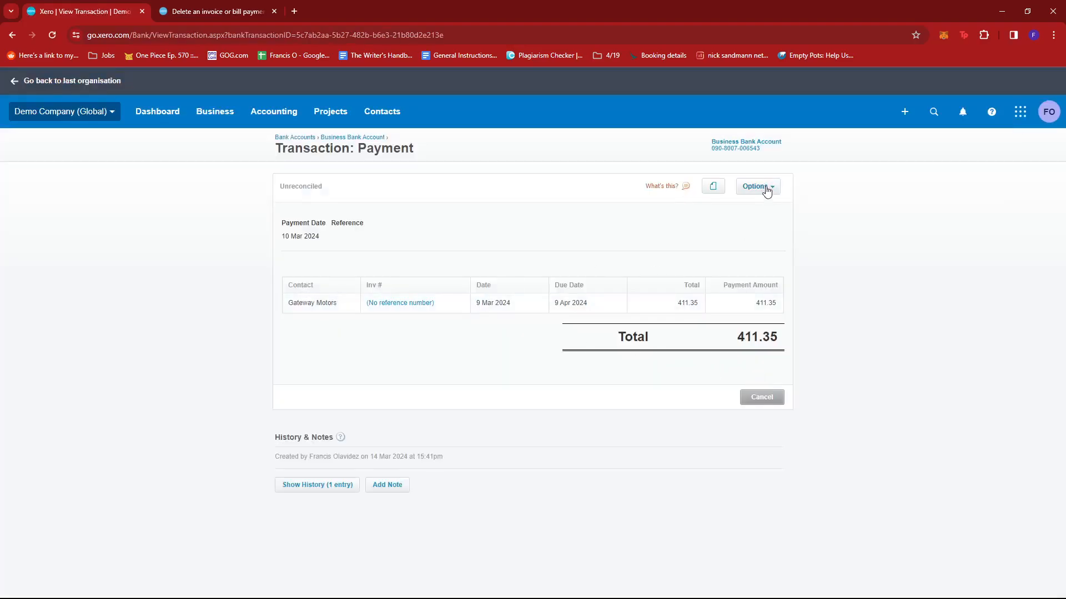
pyautogui.click(756, 186)
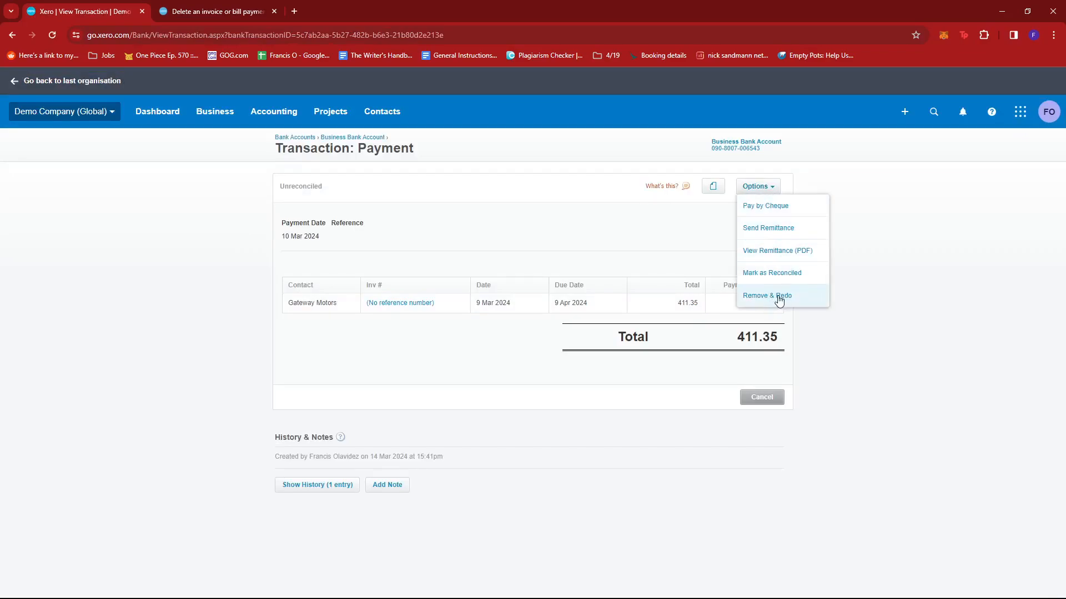
pyautogui.click(766, 295)
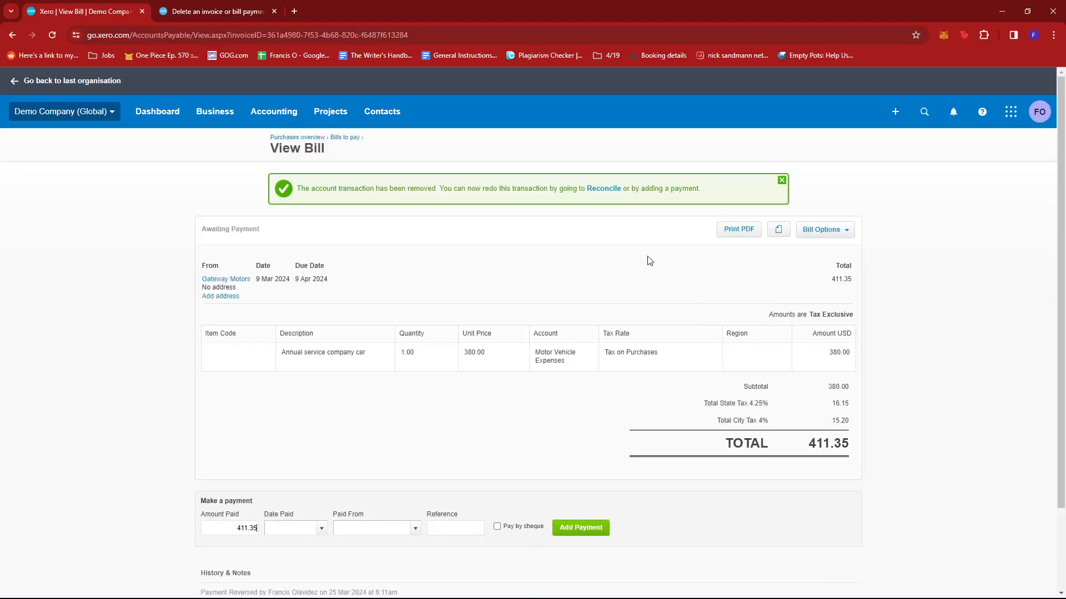
# - Review History & Notes showing the 411.35 payment reversed on 25 Mar 2024
pyautogui.scroll(-3)
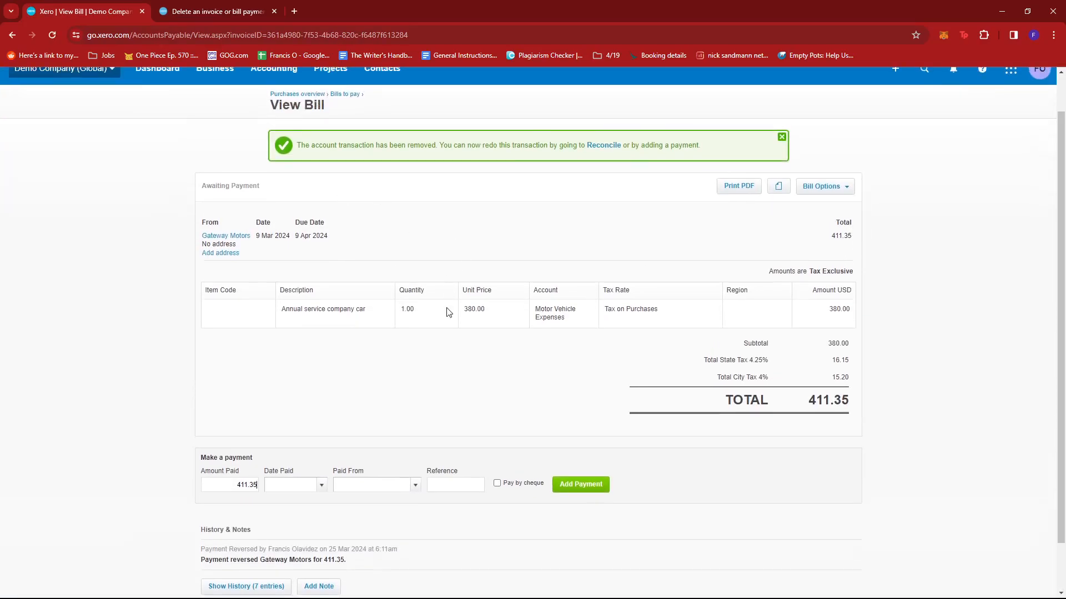